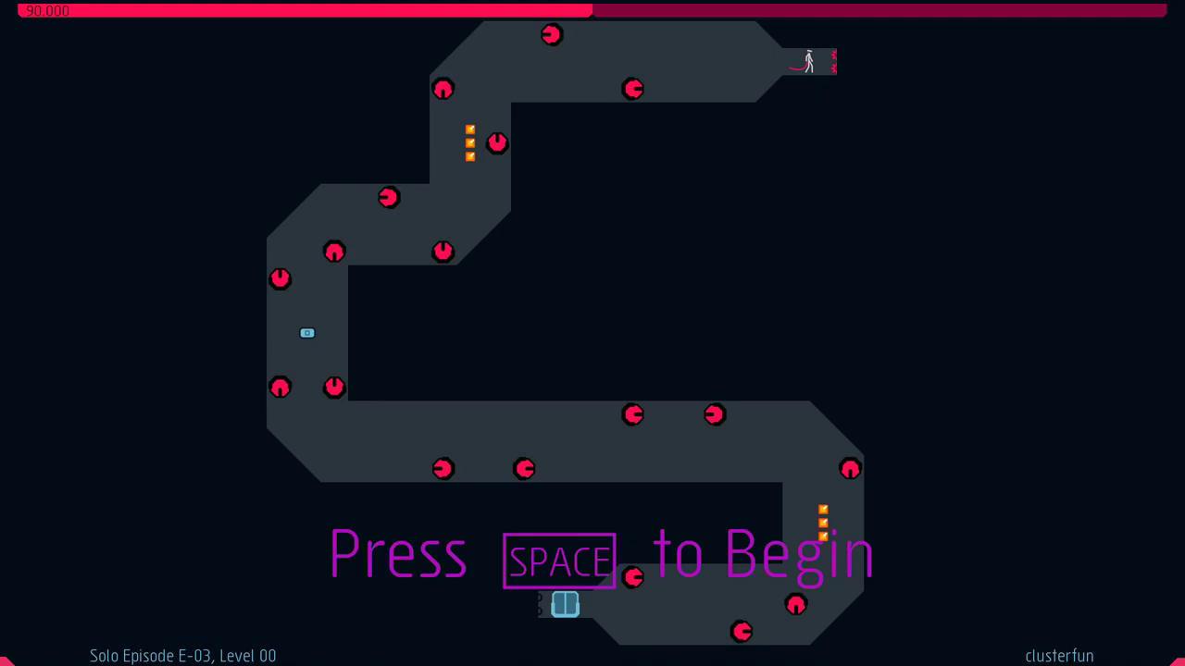
- Start Level 00 'clusterfun', retry after dying, and reach the exit to load 'the repository'
key("space")
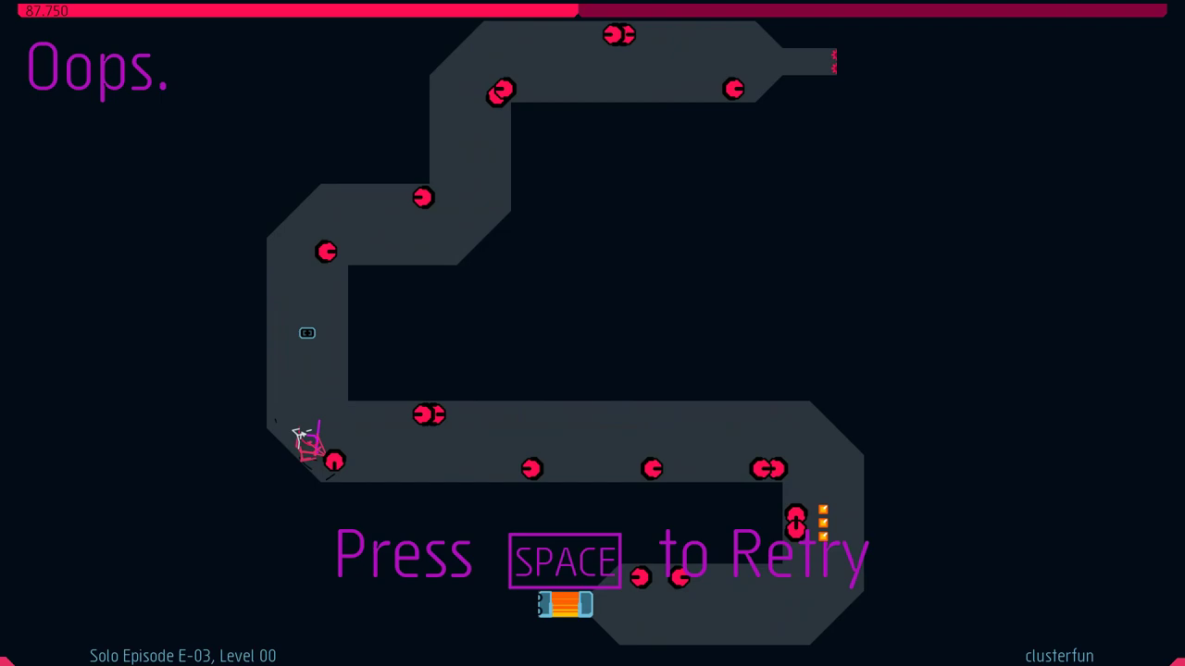
key("space")
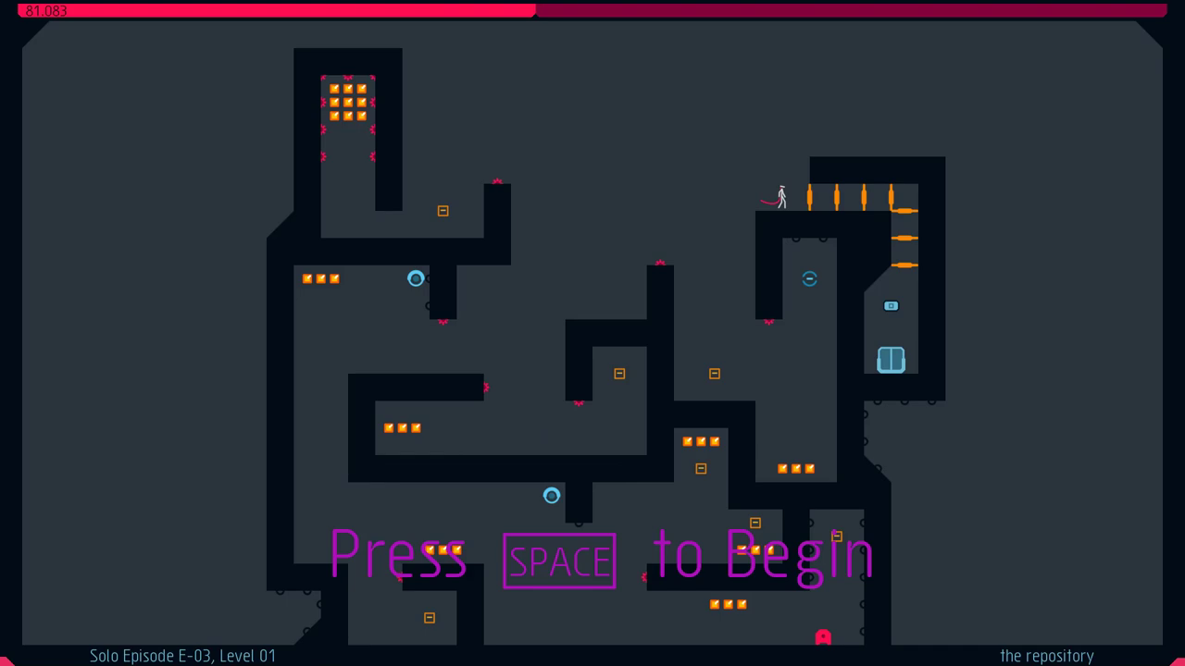
- Begin a run of Level 01 'the repository' that ends in death and a retry prompt
key("space")
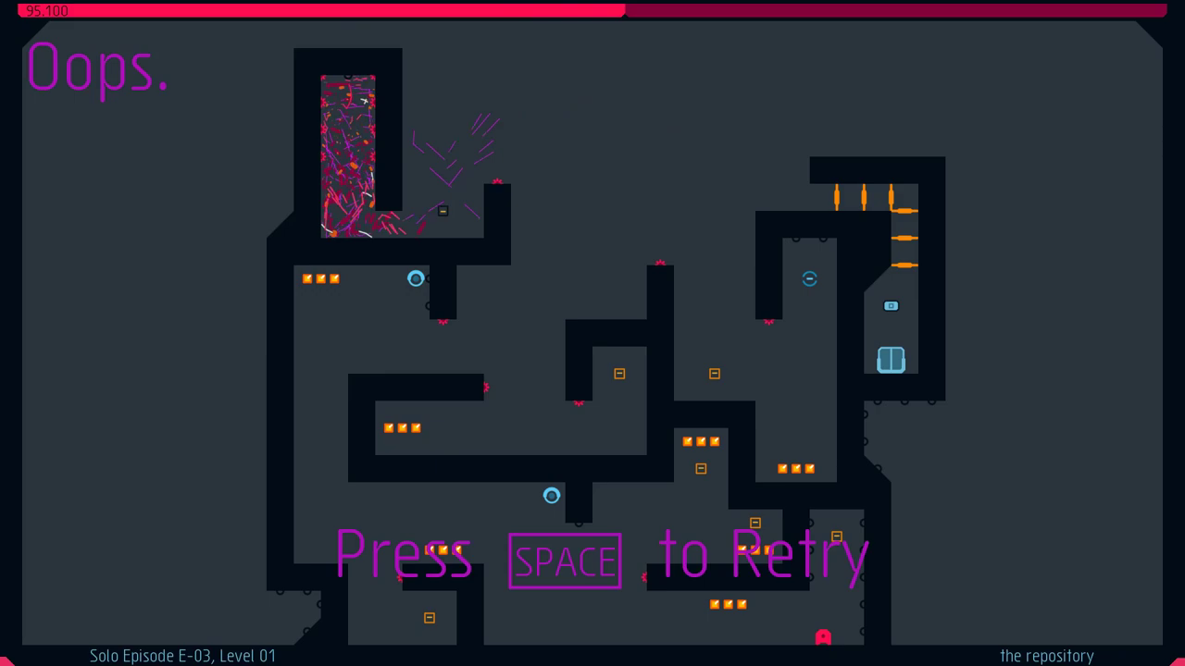
- Retry 'the repository', collect the gold, hit the switch and exit, then continue
key("space")
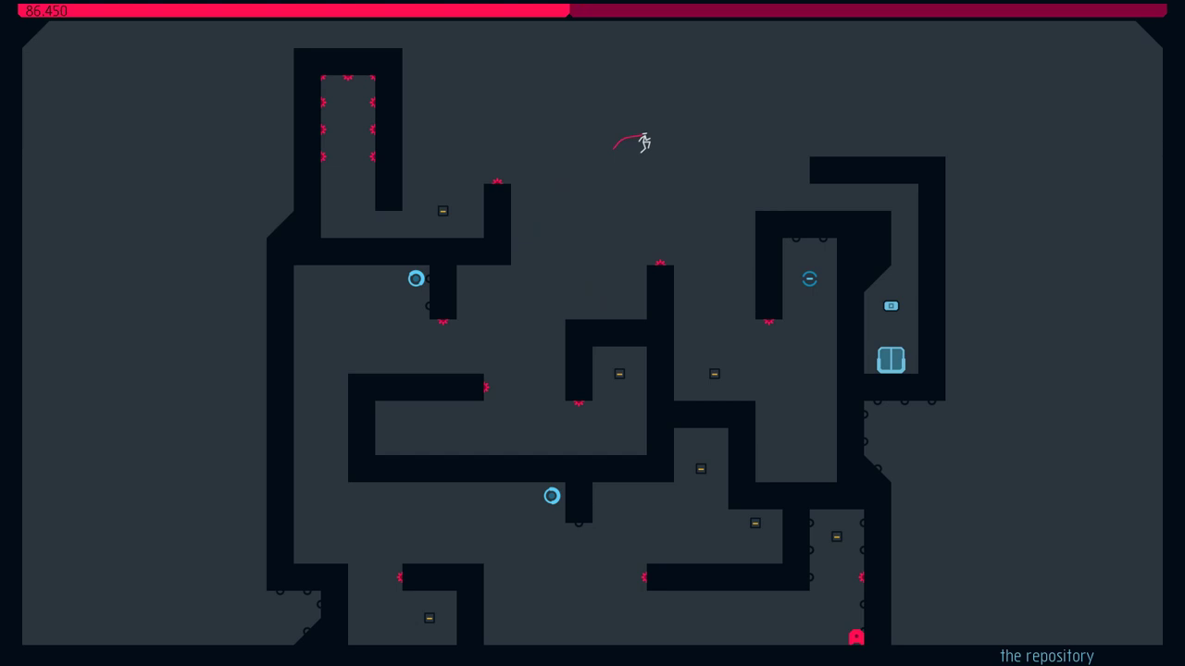
key("space")
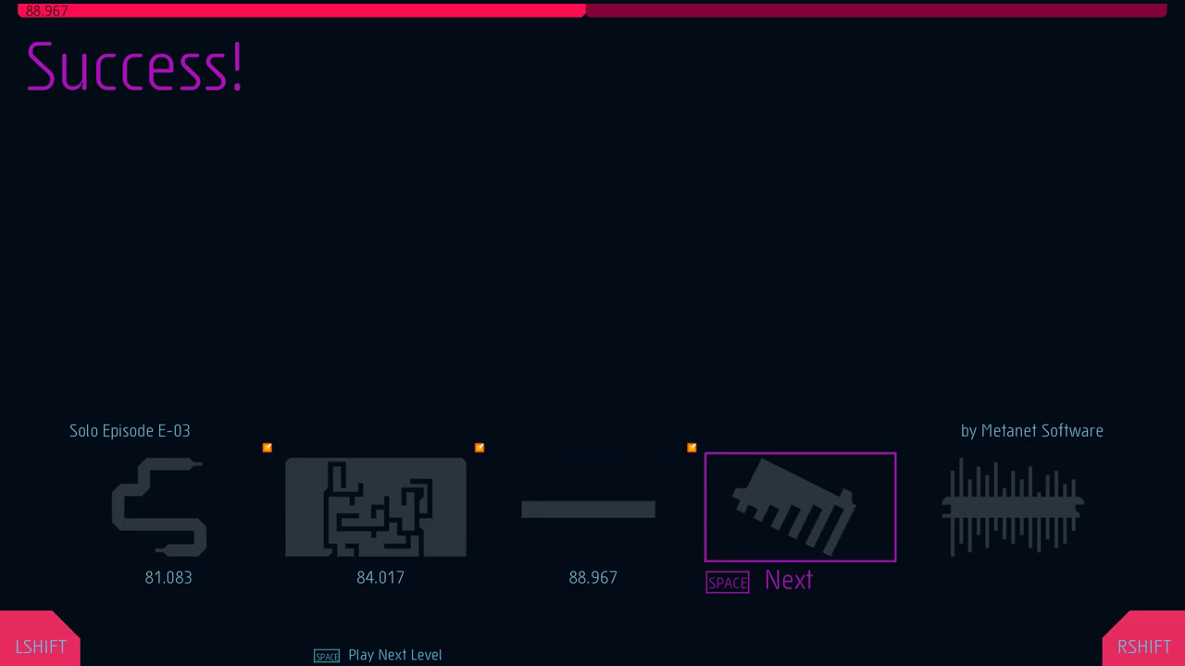
- Finish Level 02 and continue past the Success! screen to Level 03 'septentrion'
key("space")
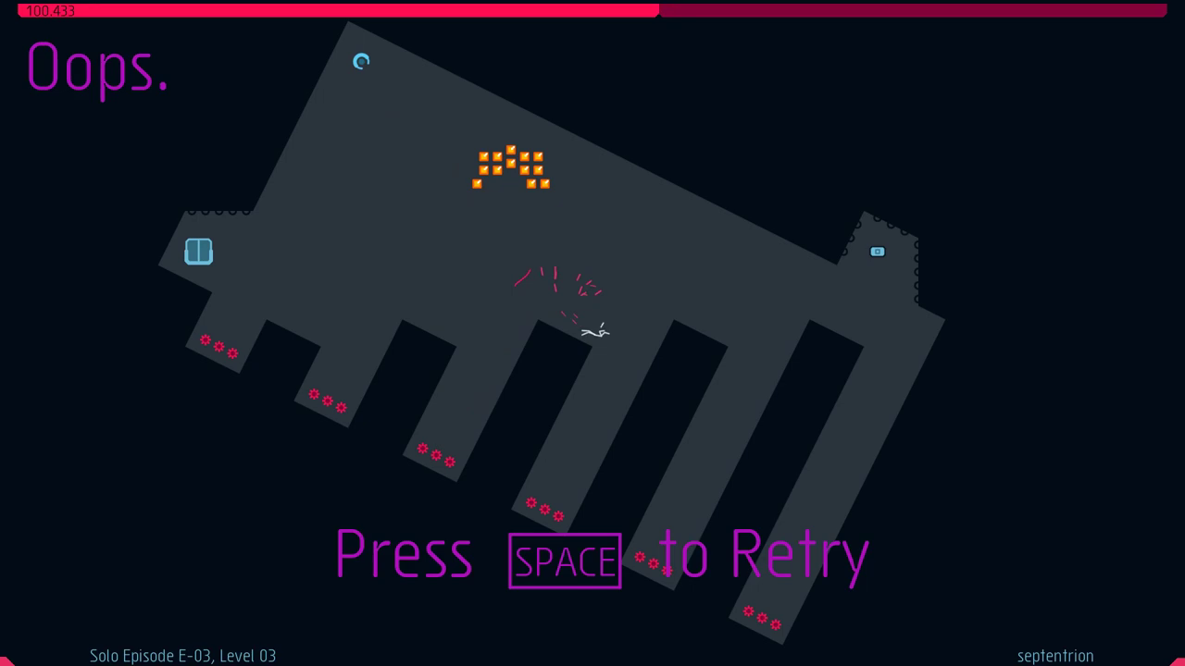
- Retry Level 03 'septentrion' twice after dying on the tilted level
key("space")
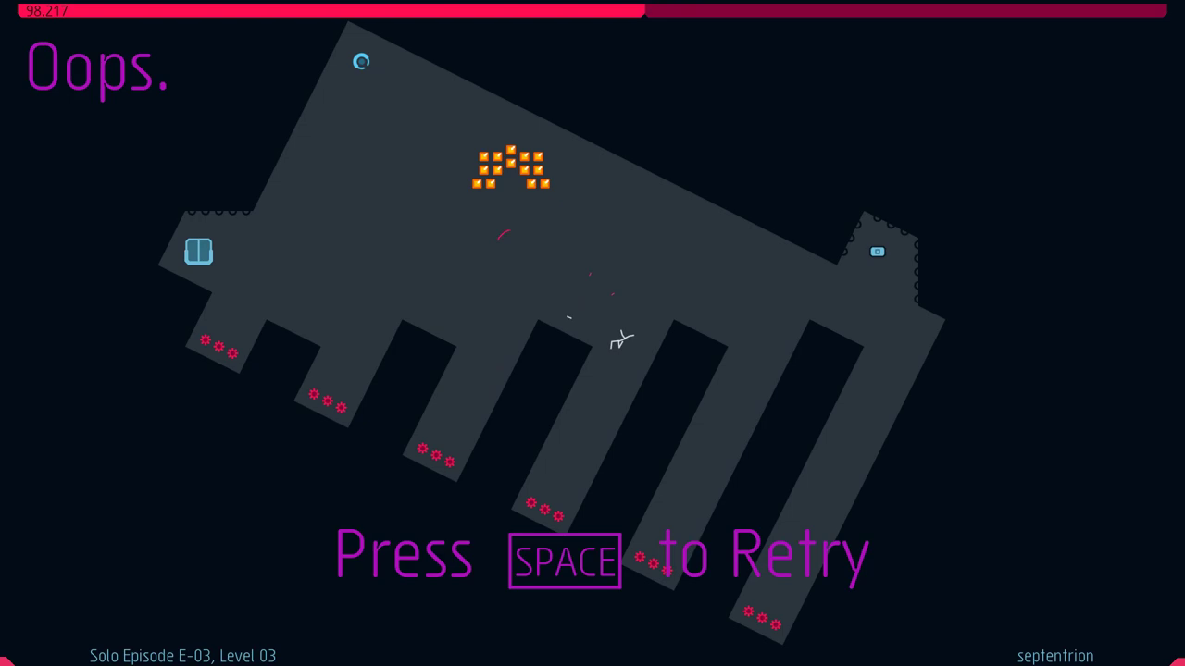
key("space")
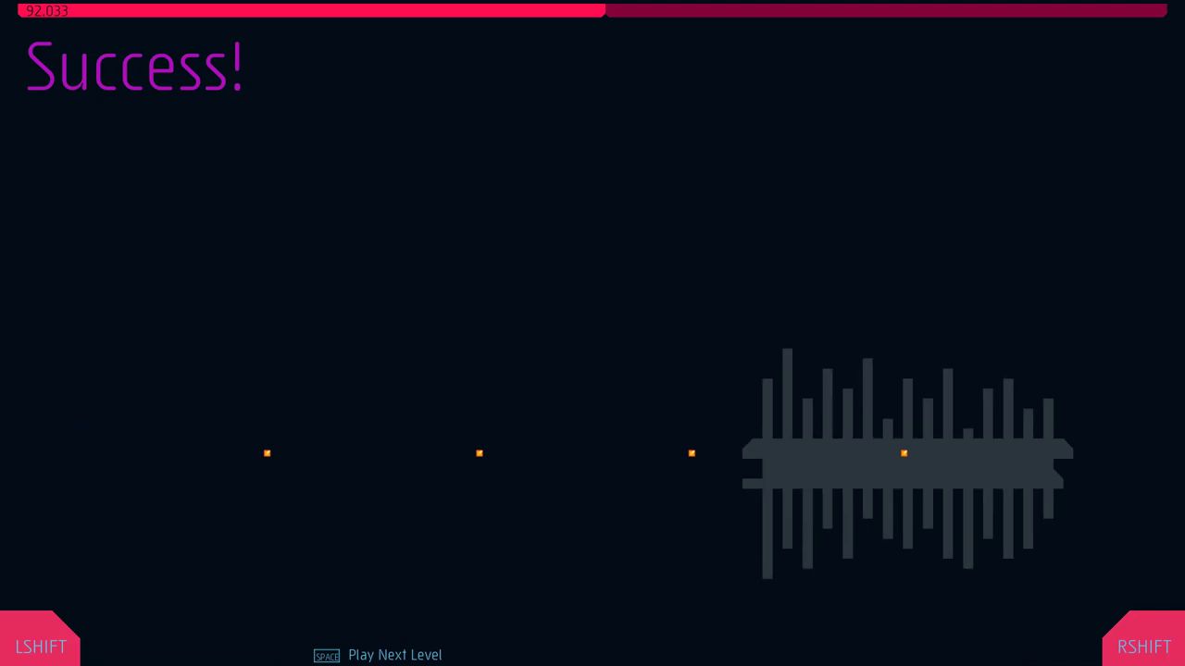
- Reach Level 04's exit door in 92.033 and continue from the Success! screen
key("space")
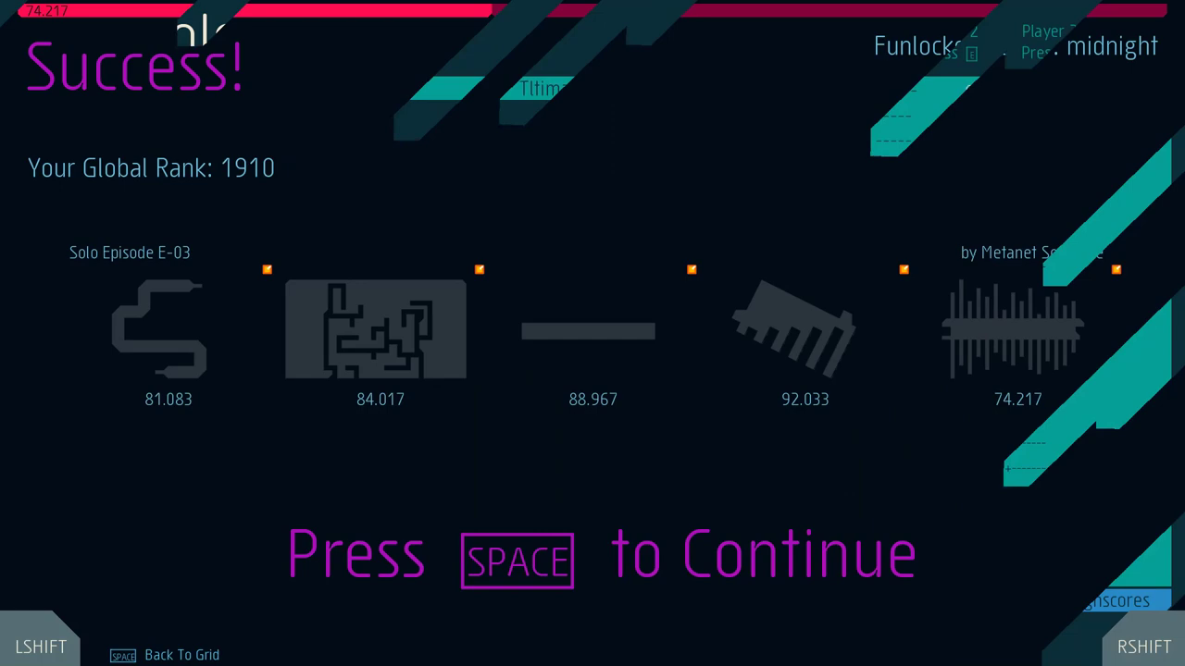
- Continue past the E-03 summary showing five level times and global rank 1910
key("space")
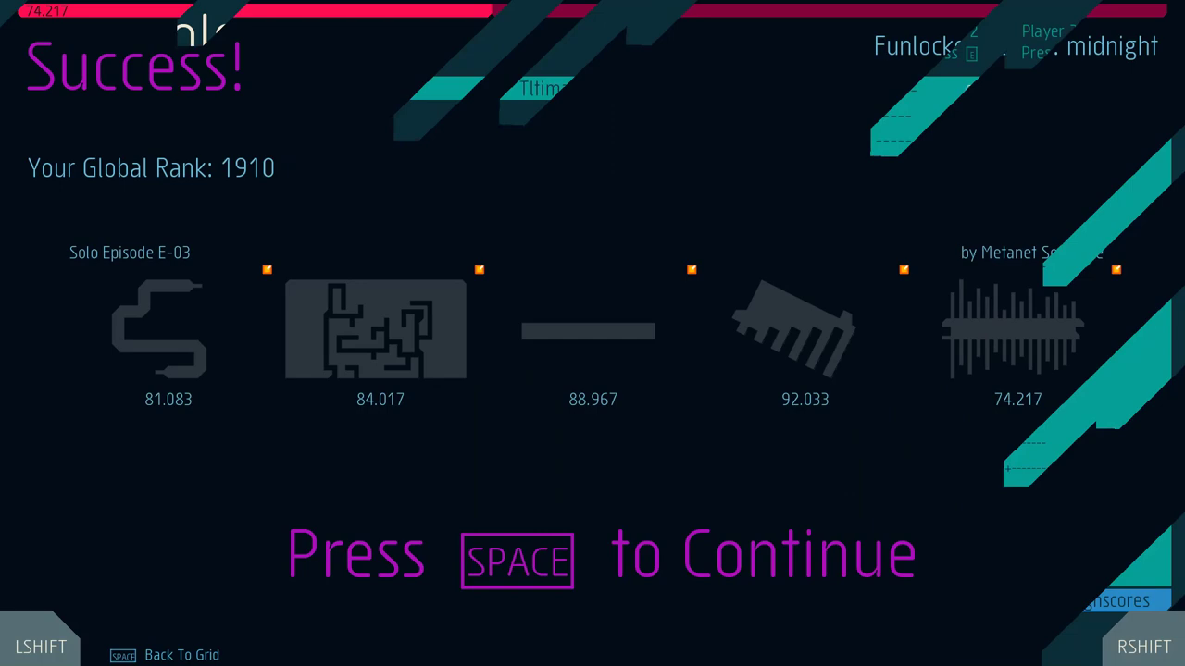